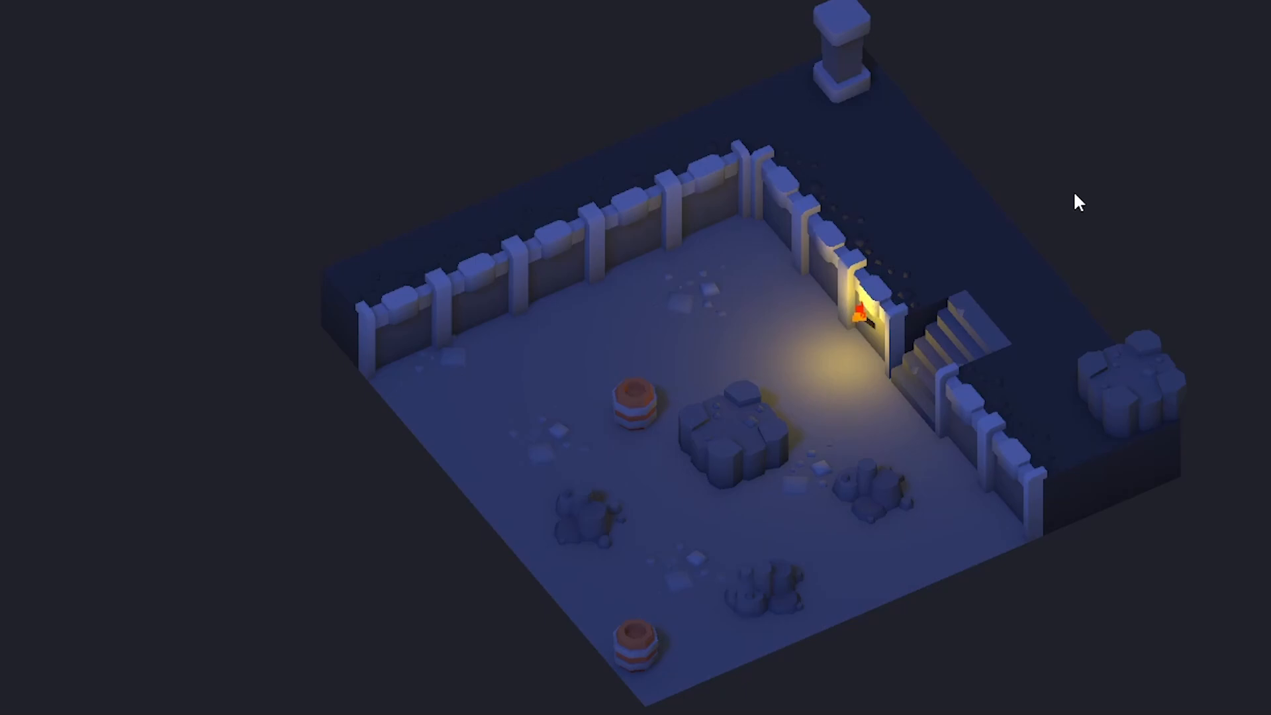
Run the dungeon scene to check the torch flame, select Torch, then stop Play mode.
click(552, 46)
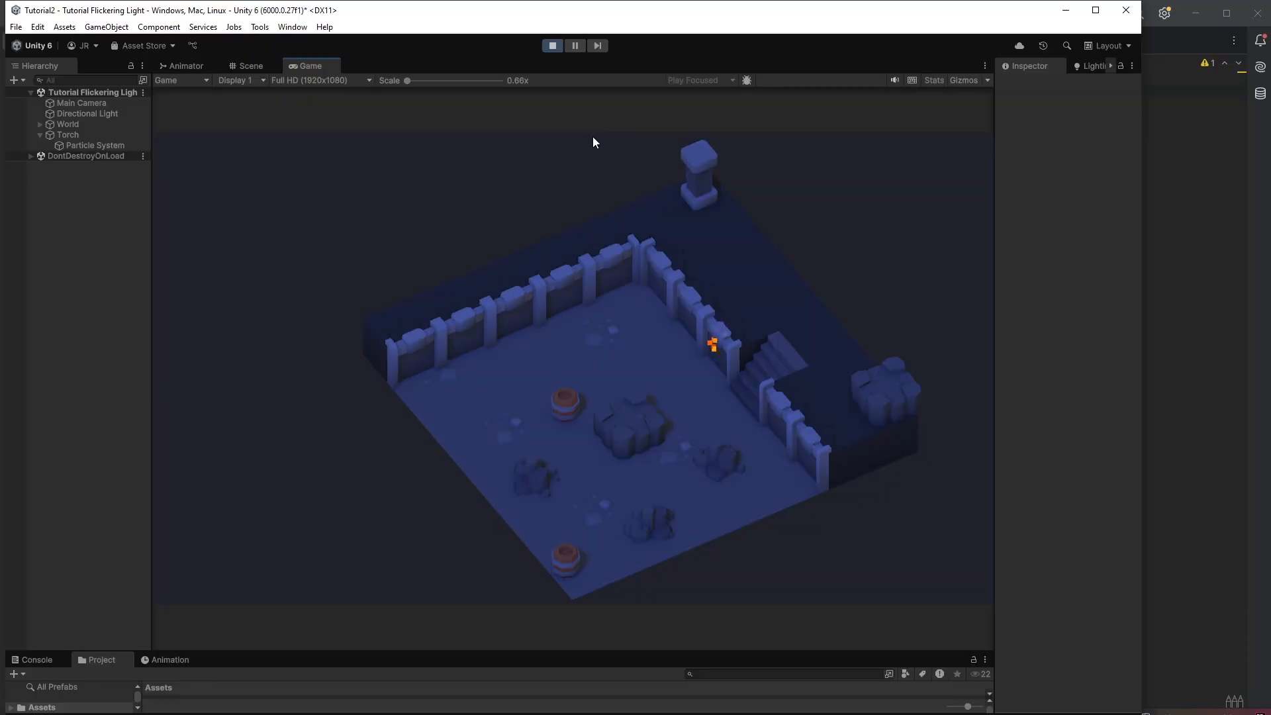
mouse_move(543, 188)
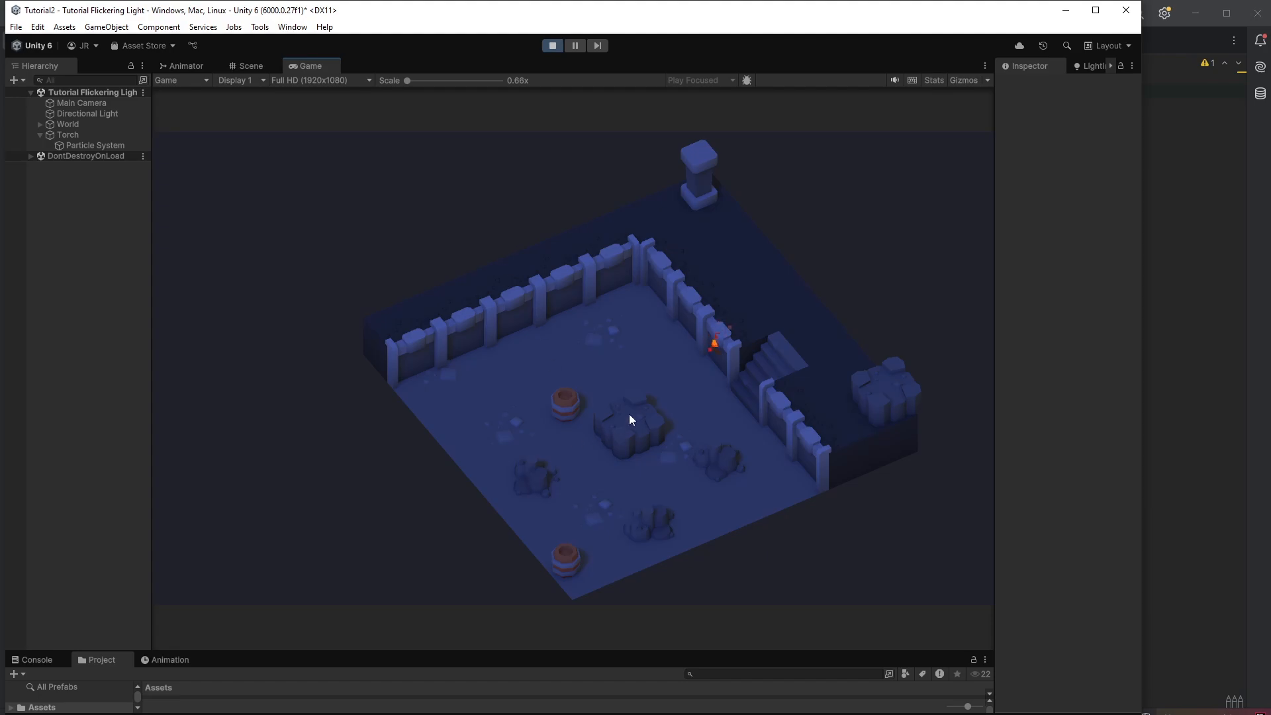
mouse_move(575, 409)
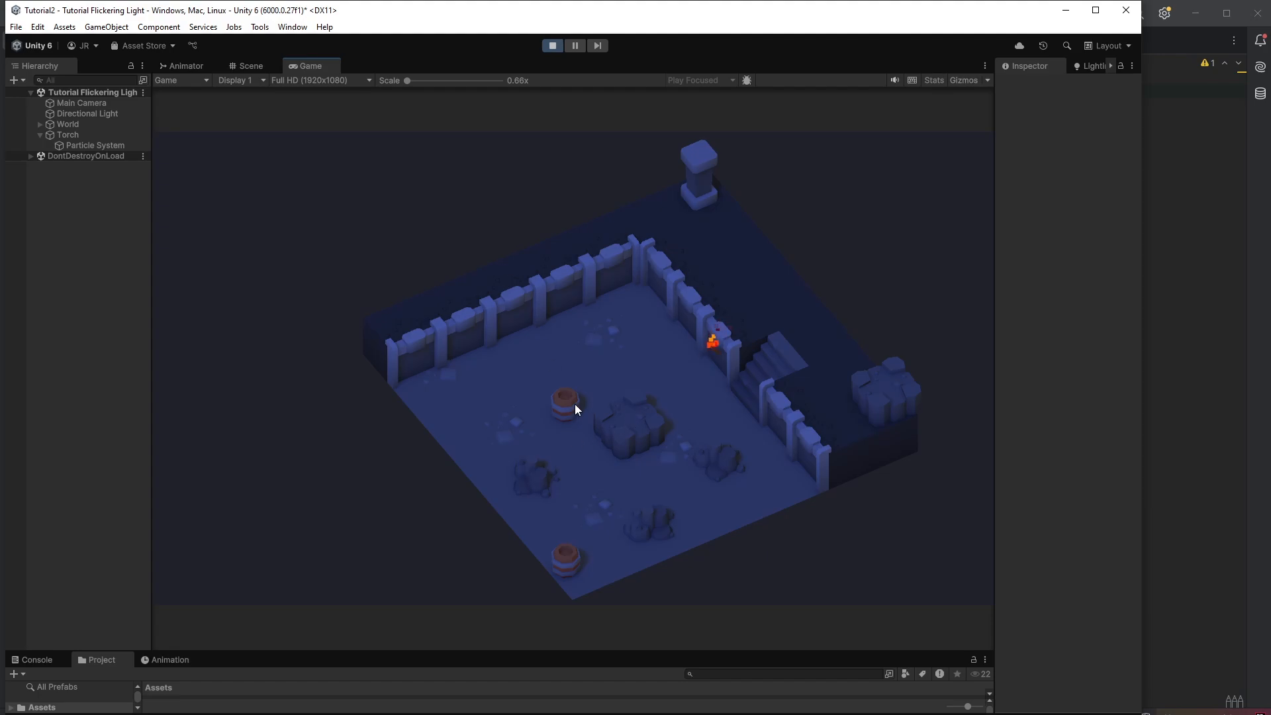
mouse_move(541, 343)
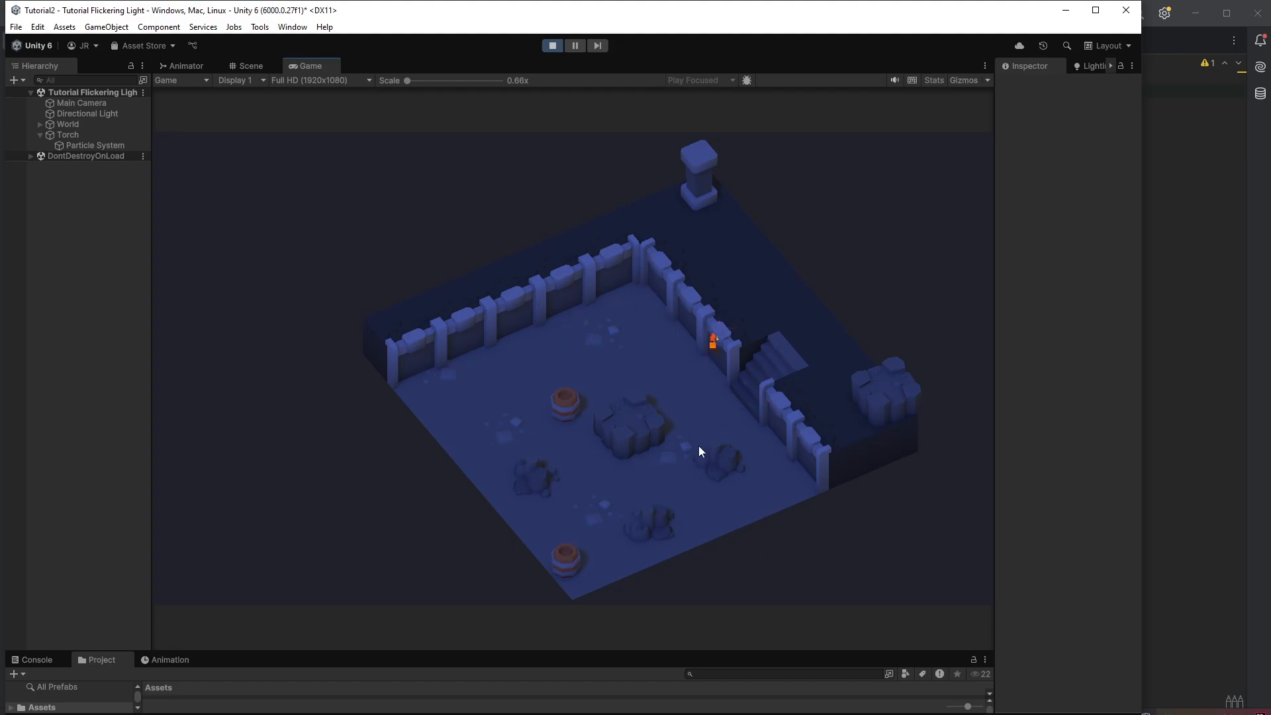
click(68, 134)
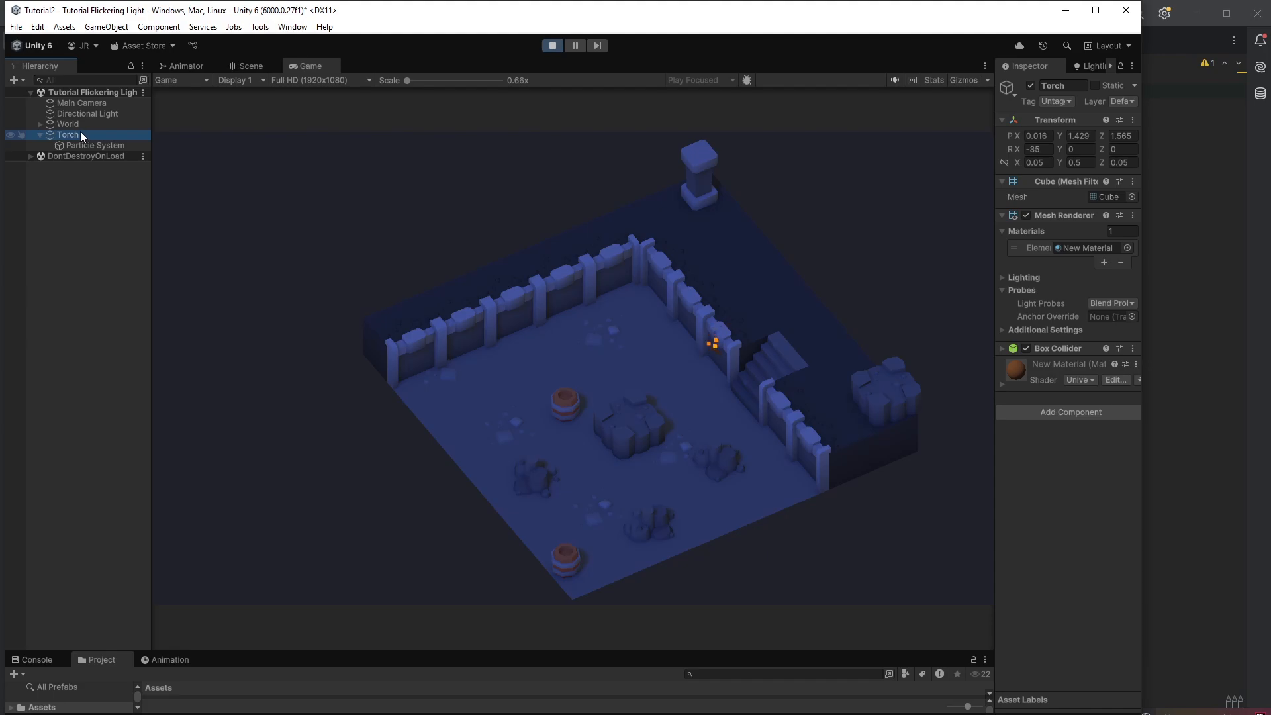
click(552, 46)
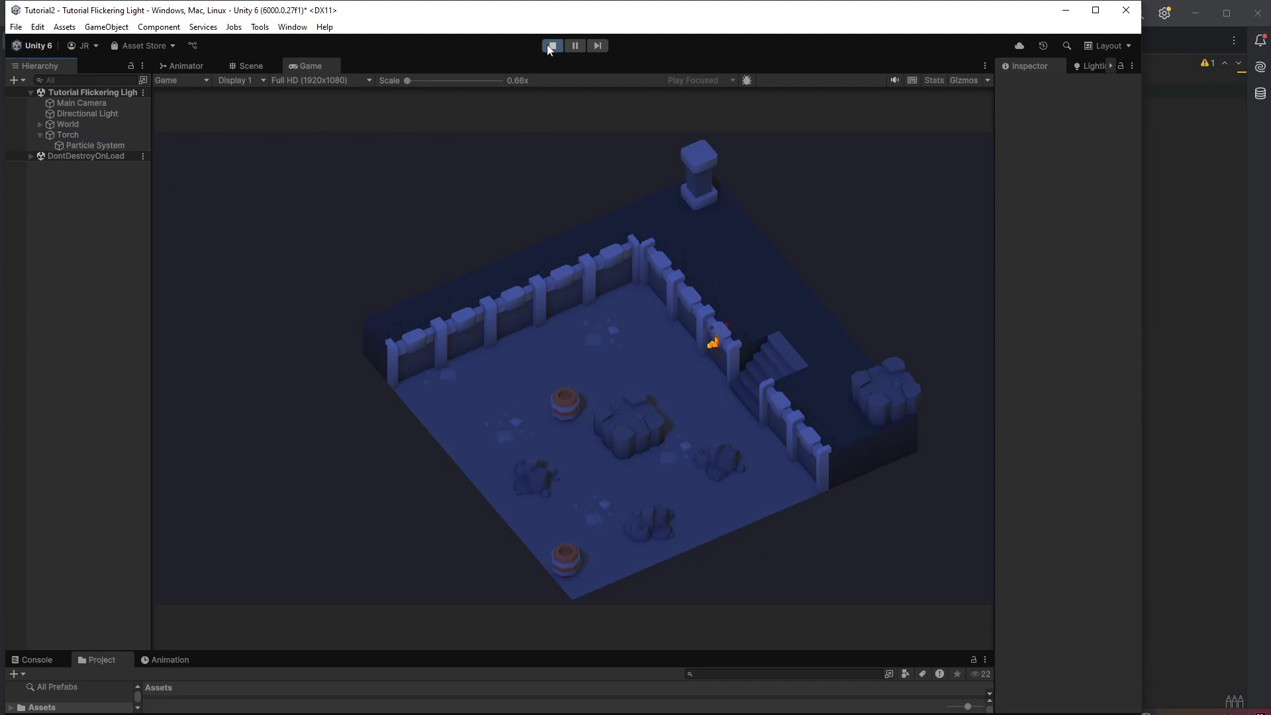
Create a Point Light under Torch and view it in the Scene tab.
right_click(68, 134)
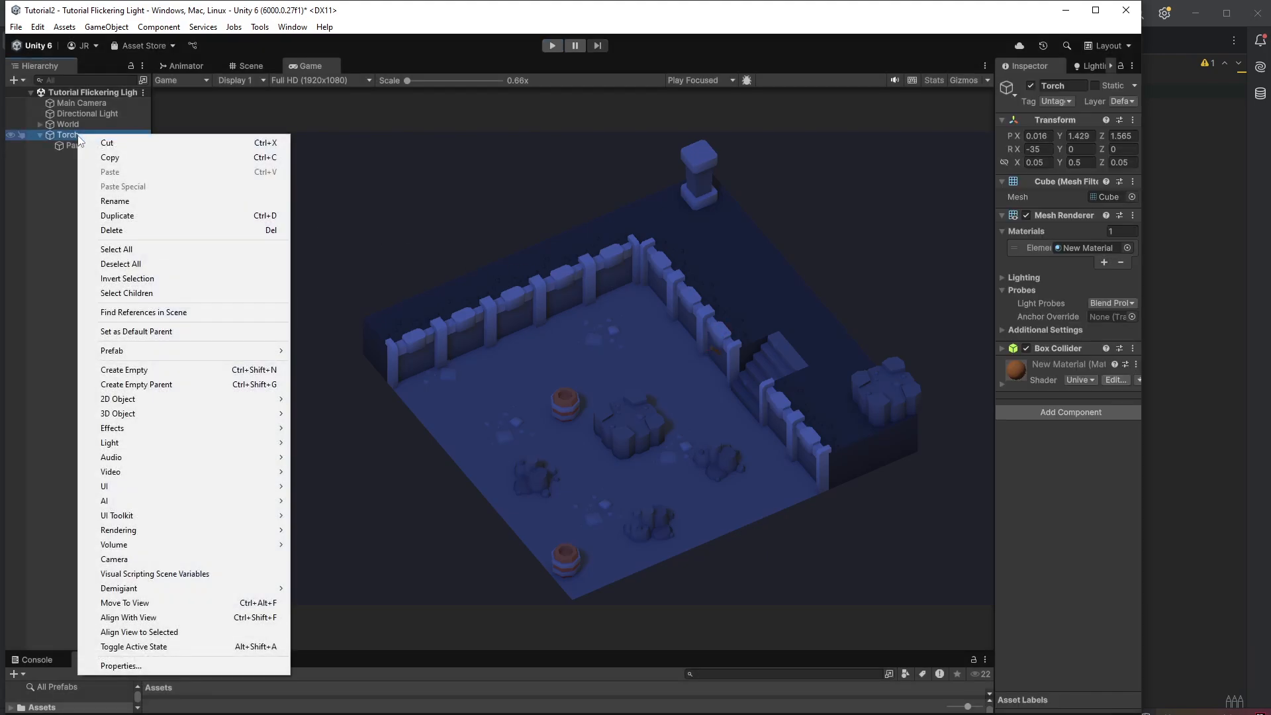
mouse_move(109, 443)
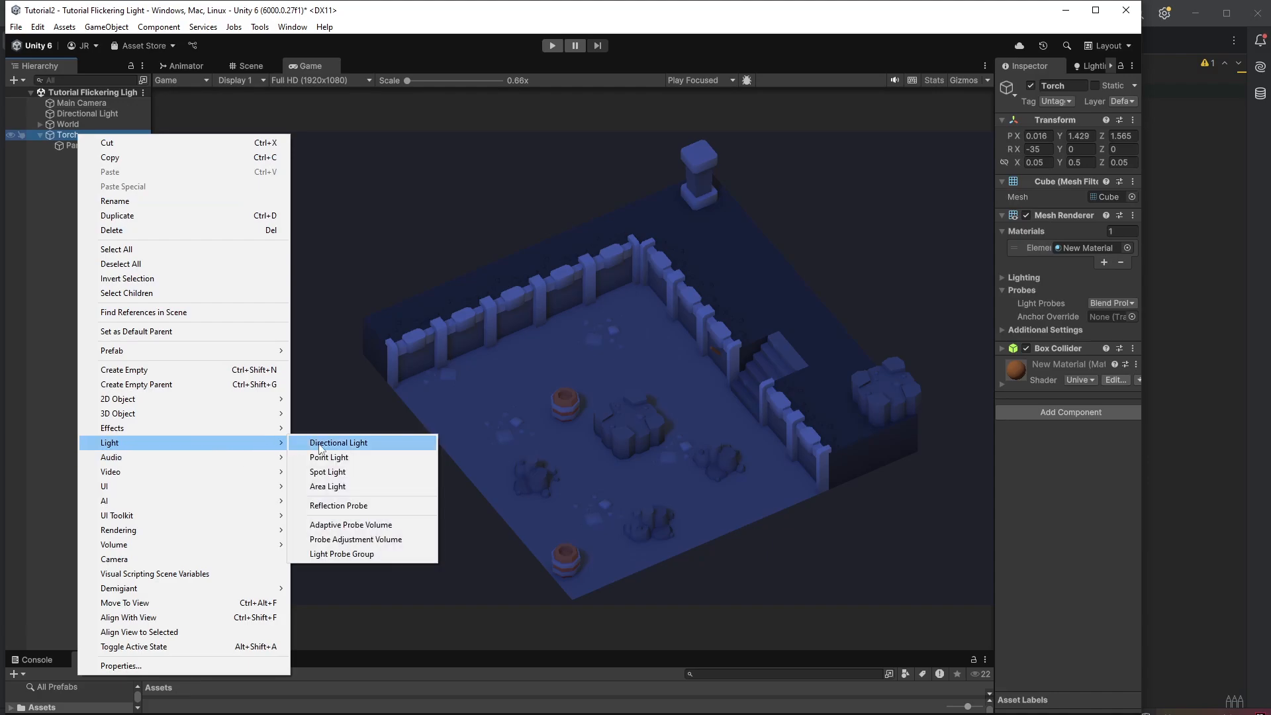
mouse_move(349, 457)
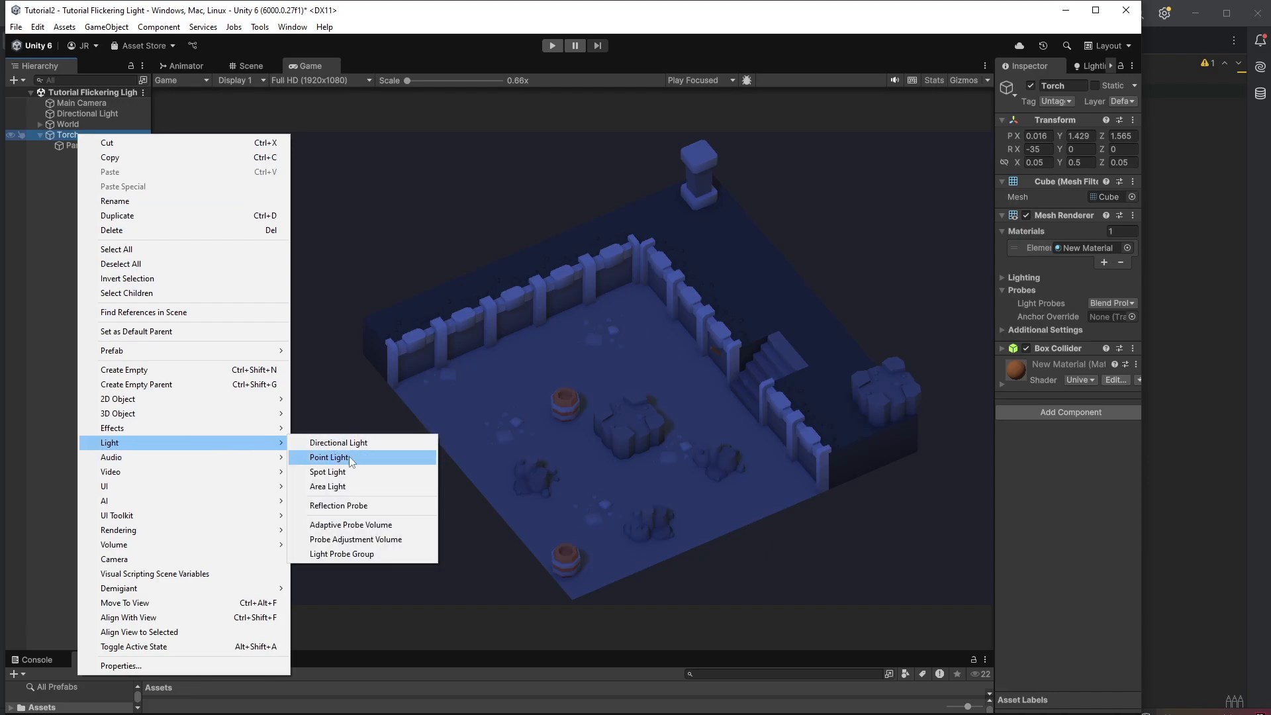
click(328, 456)
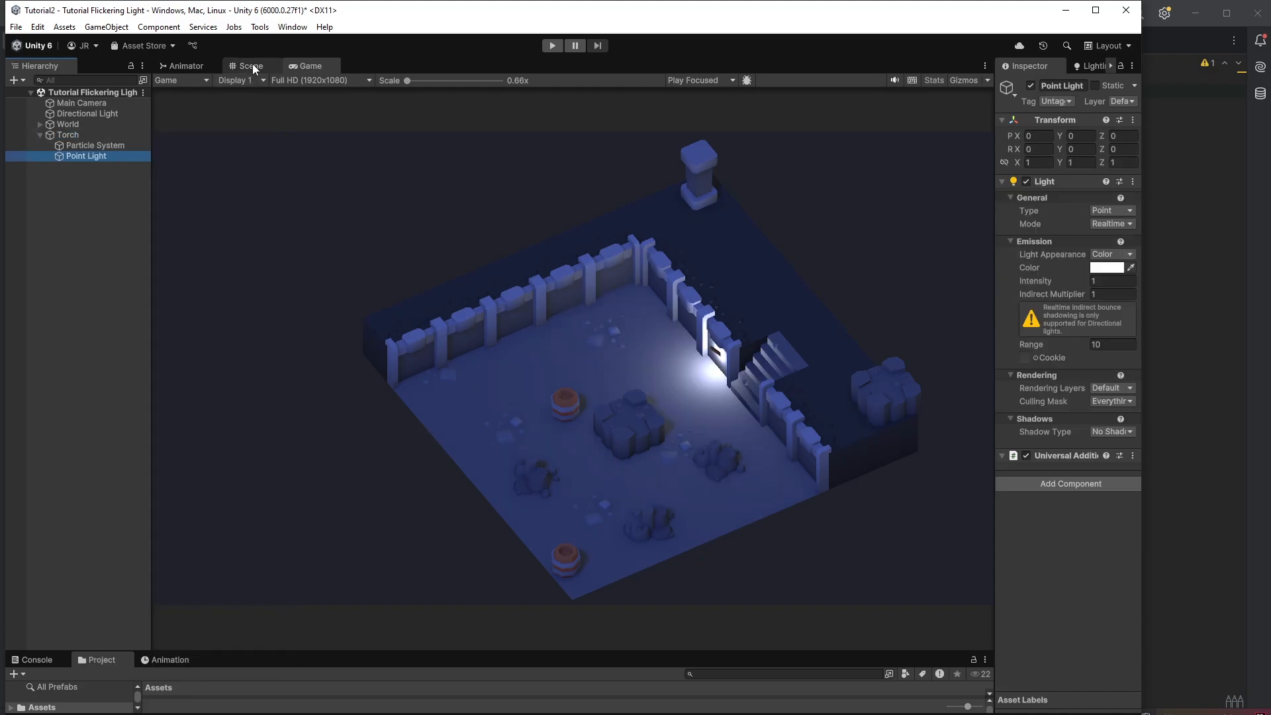
click(250, 65)
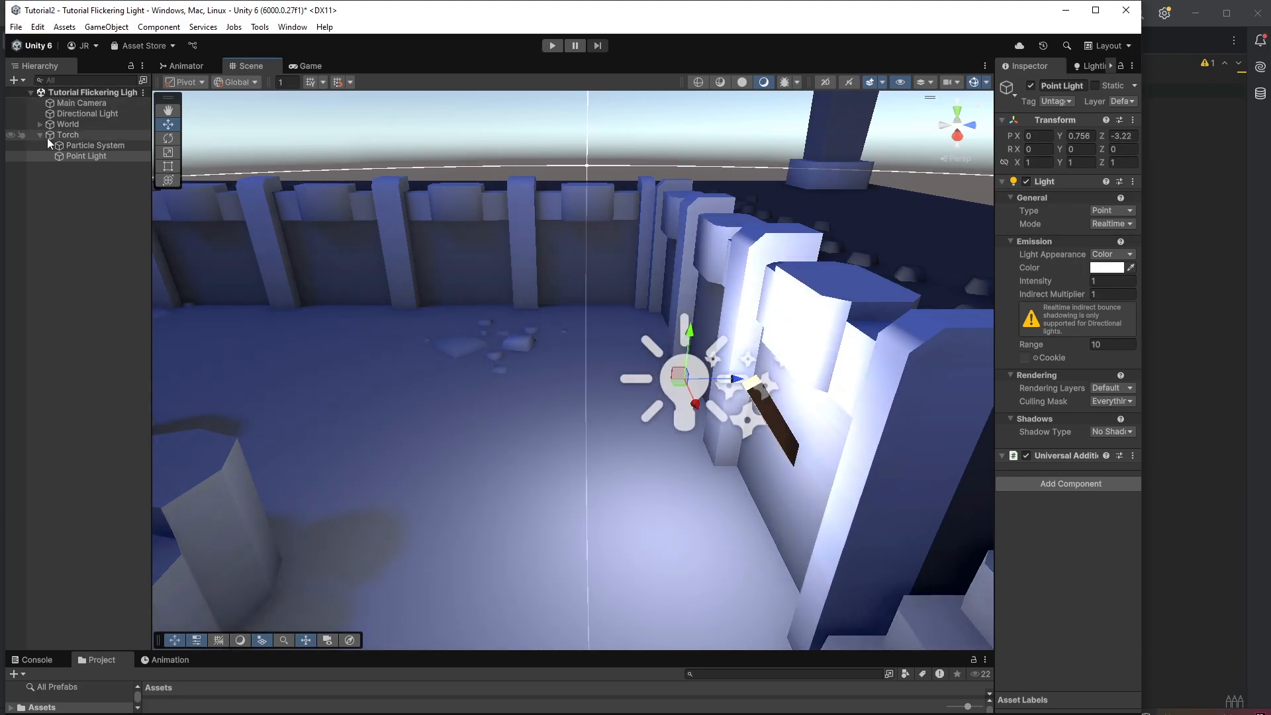
Copy the flame's yellow Start Color from the Particle System and run the game.
click(97, 145)
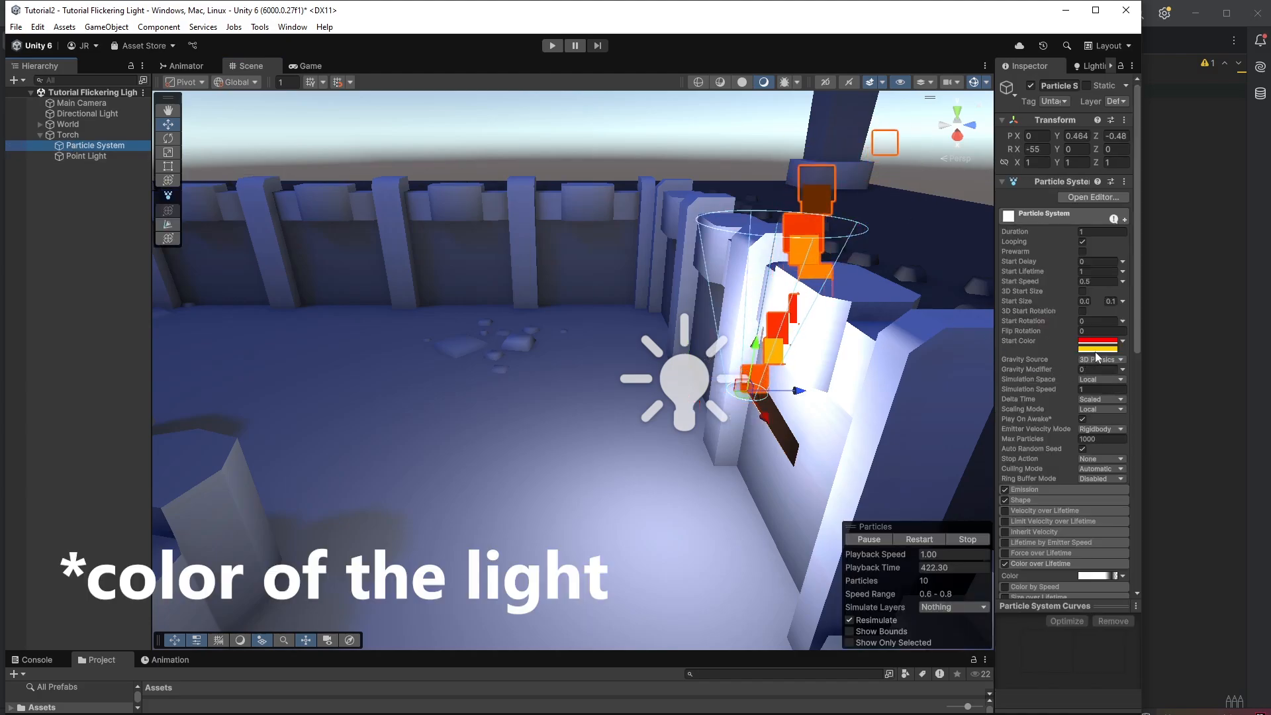
click(1098, 342)
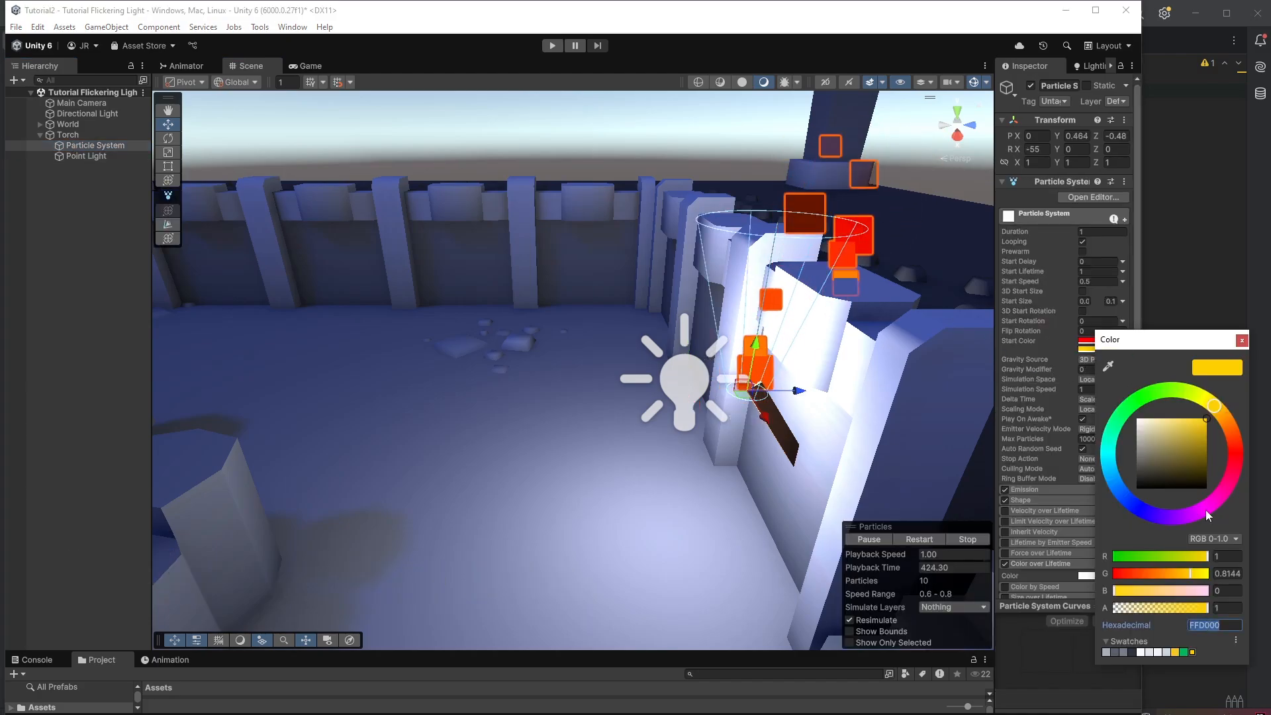
click(1241, 340)
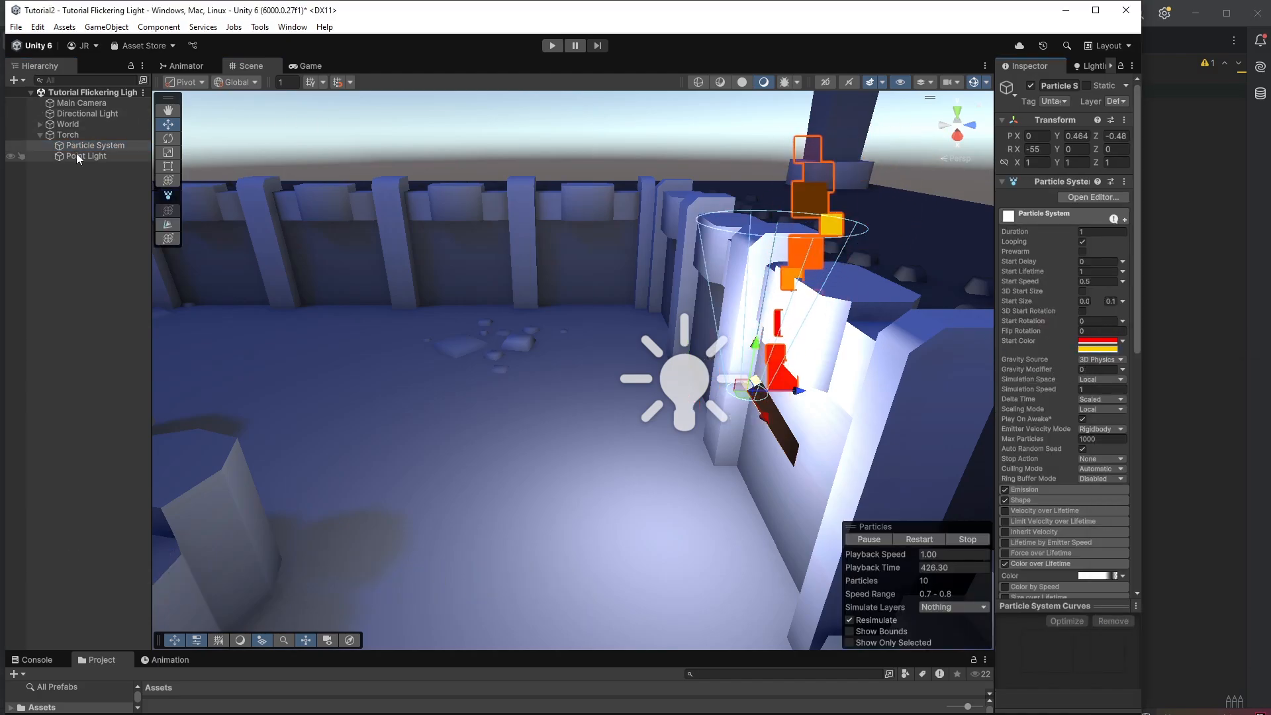
click(551, 46)
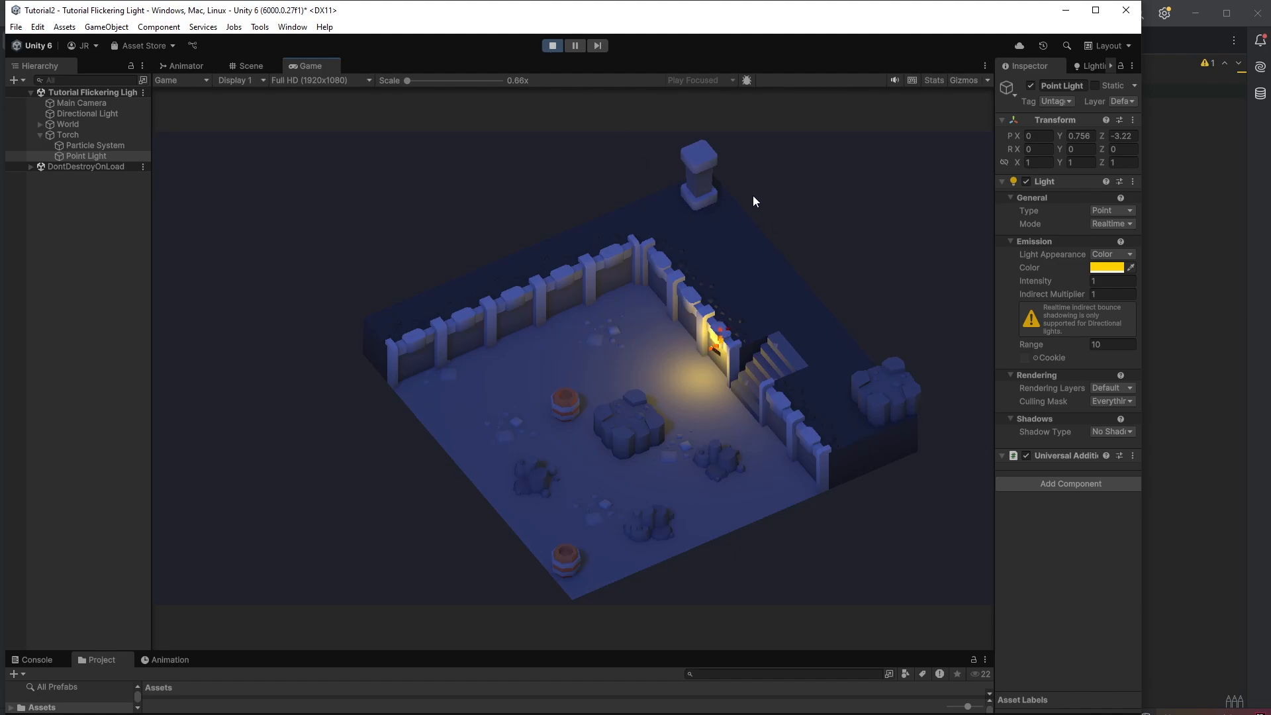
Stop Play mode and add a new FlickeringLight script to Point Light.
click(250, 65)
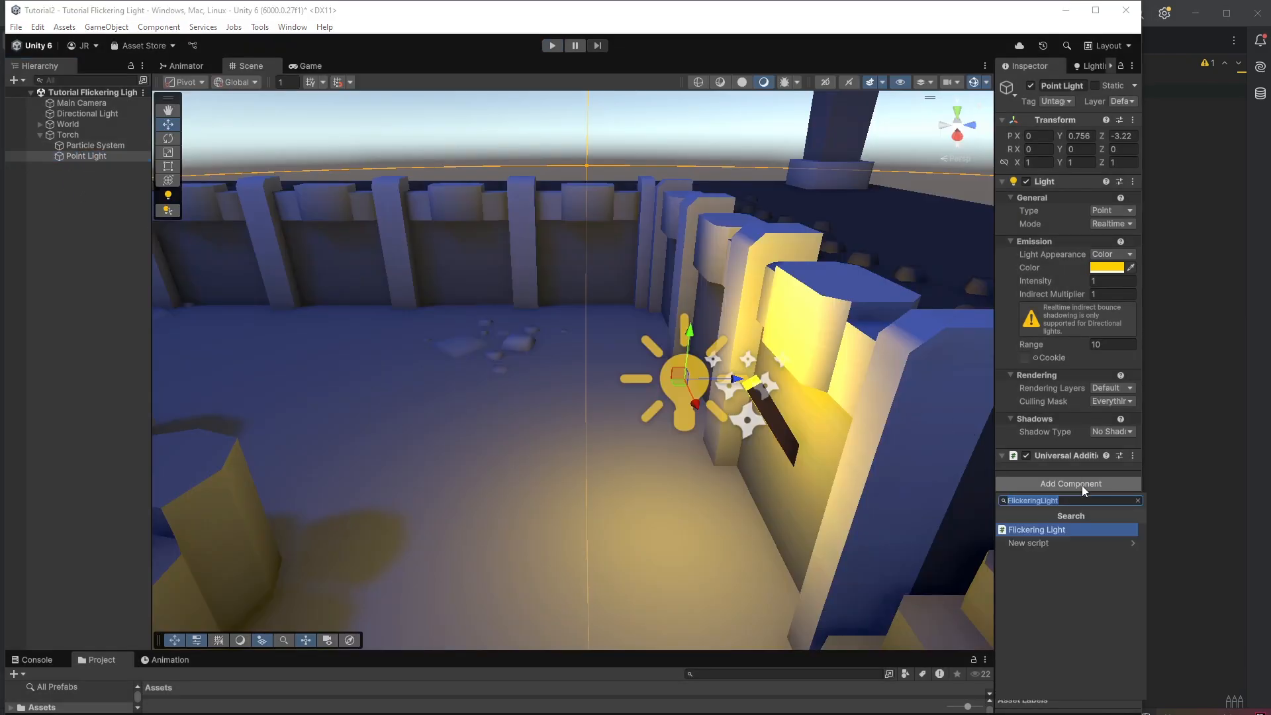
click(1035, 529)
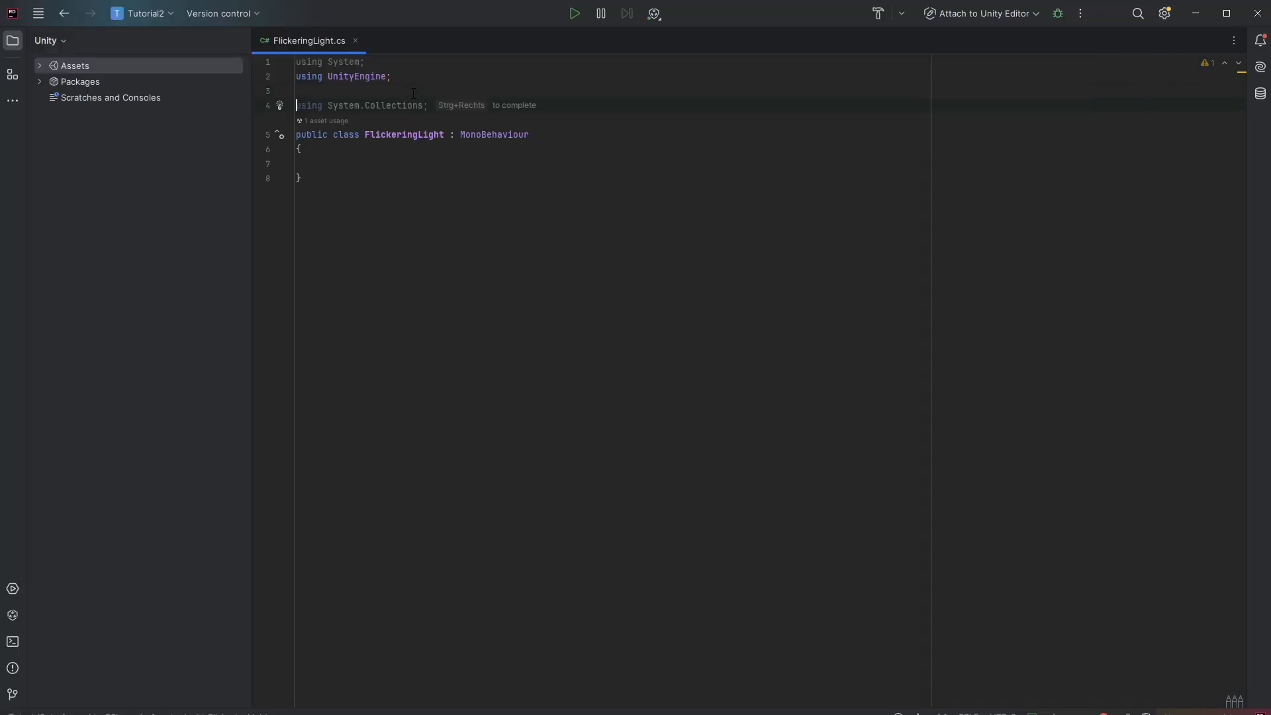
Add [RequireComponent(typeof(Light))] above the FlickeringLight class declaration.
text([RequireComponent(typeof(Light)
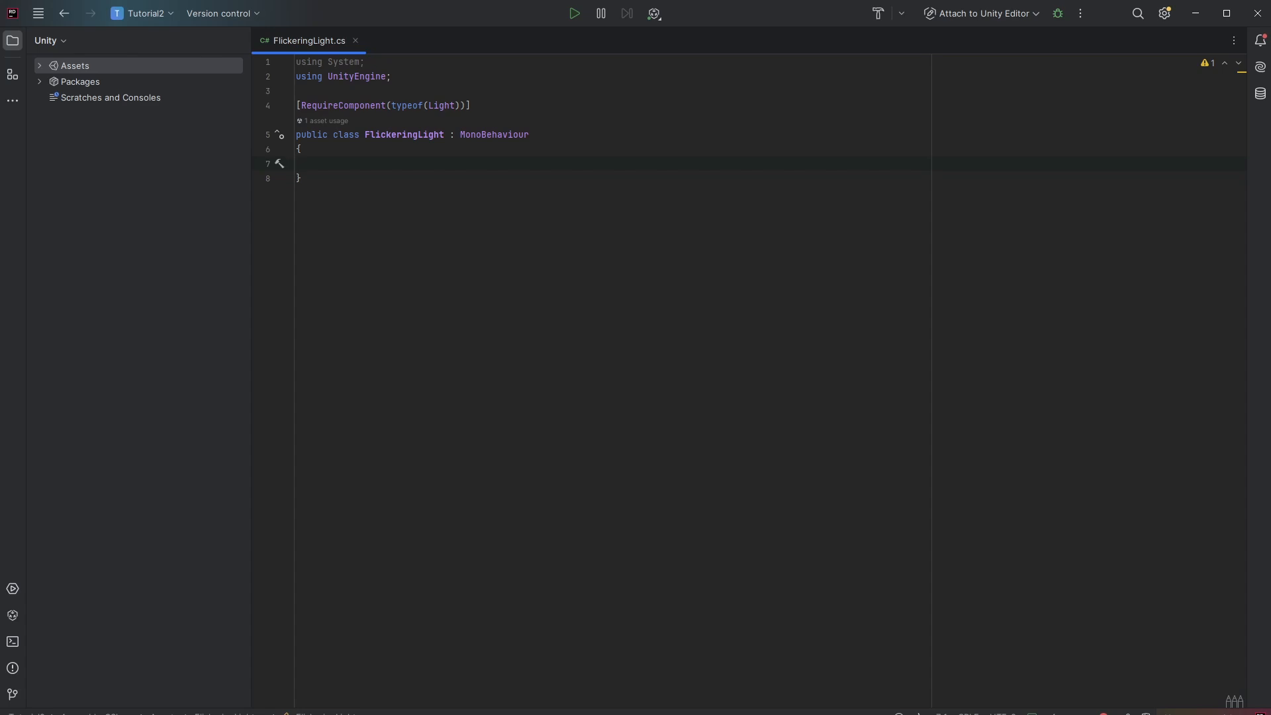
Write the Light field, serialized intensity ranges, and Awake with bounds validation.
click(298, 162)
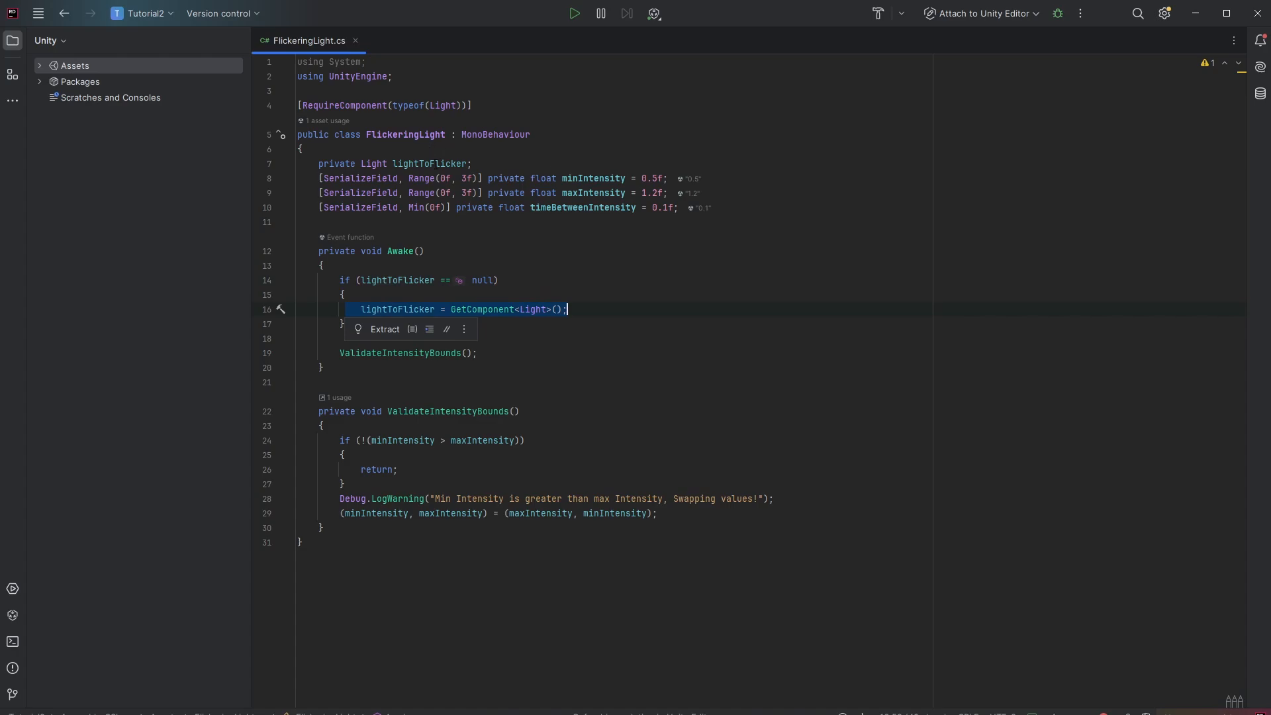
click(391, 353)
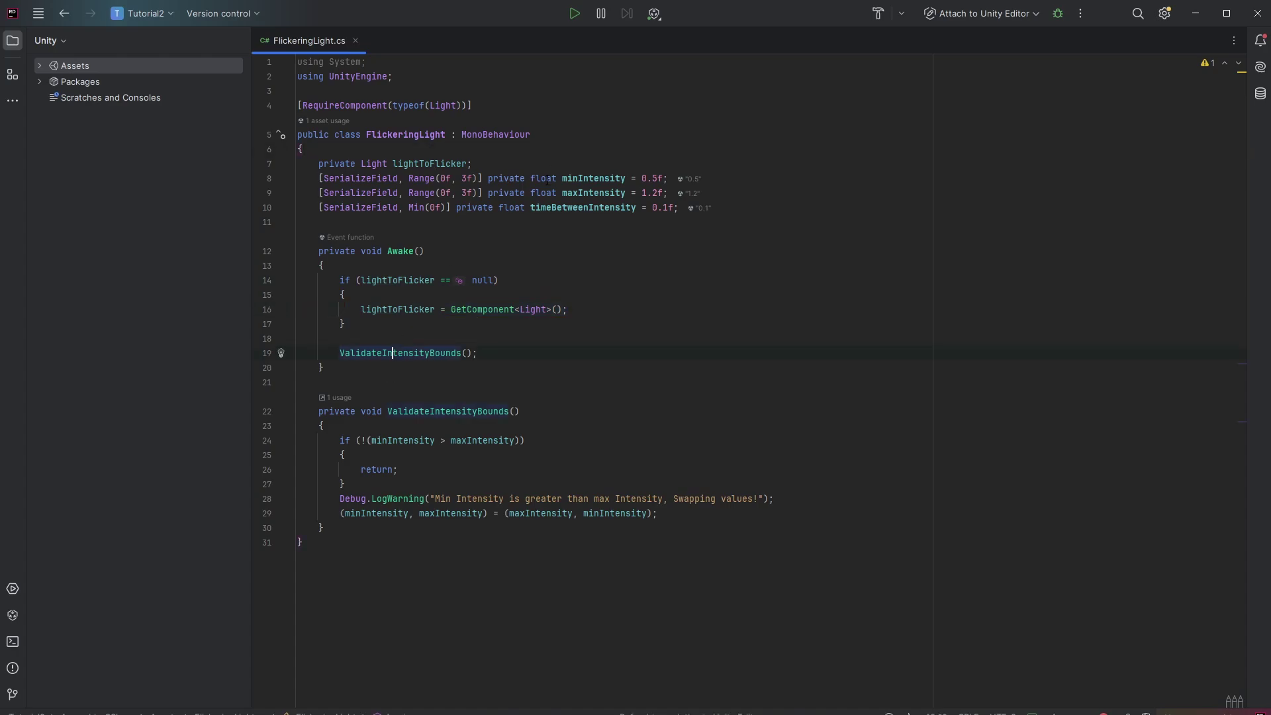
mouse_move(584, 178)
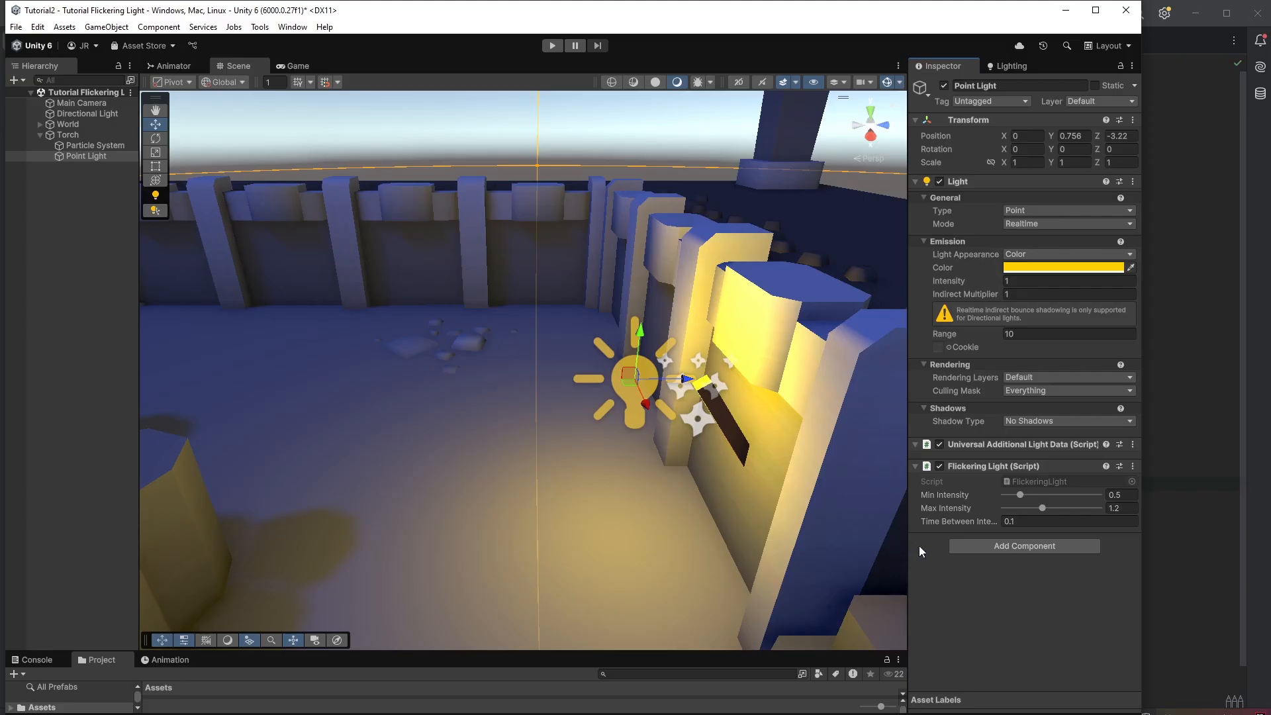
mouse_move(964, 499)
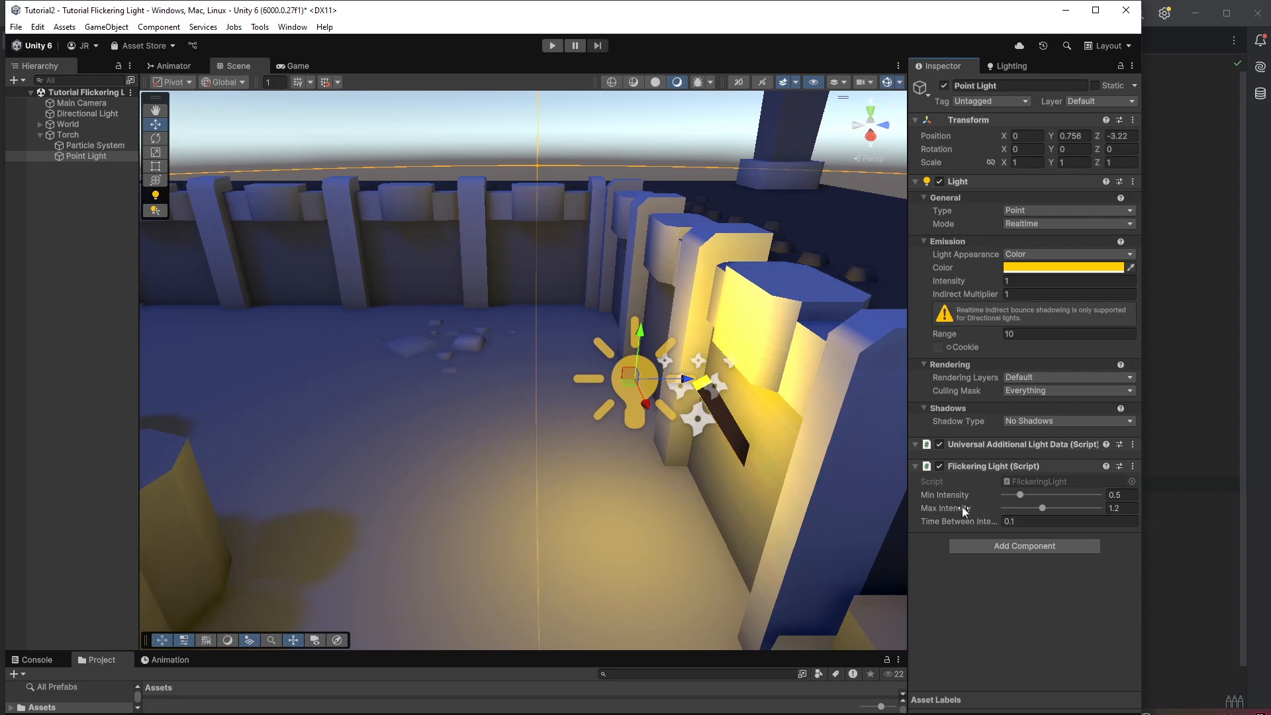
mouse_move(987, 524)
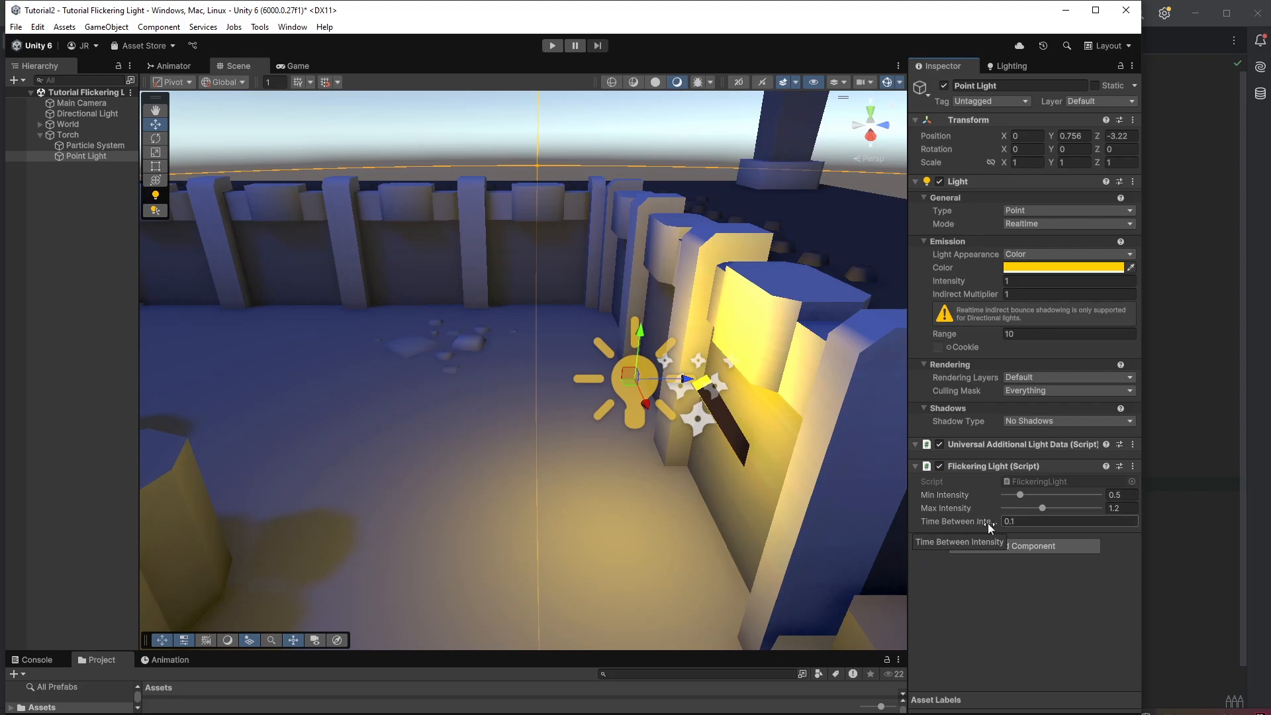